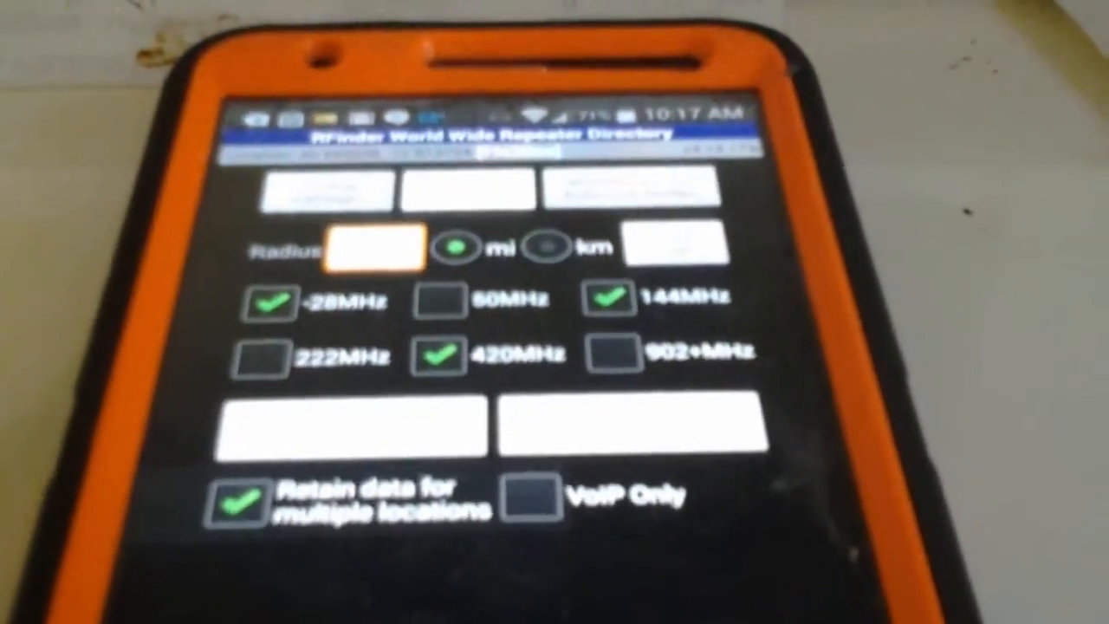
pyautogui.scroll(-3)
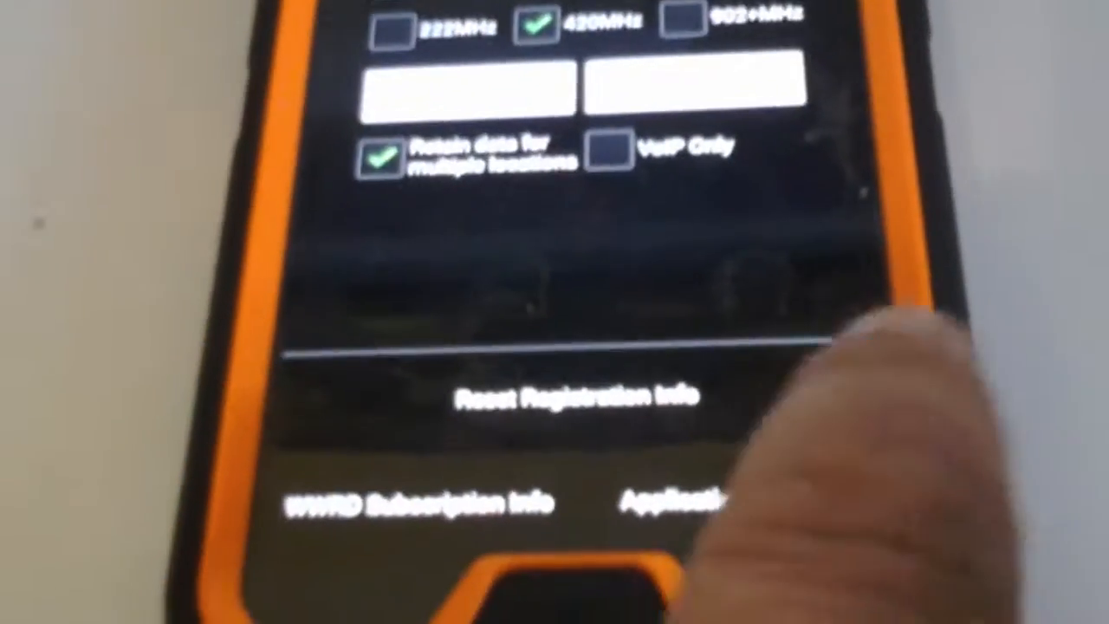